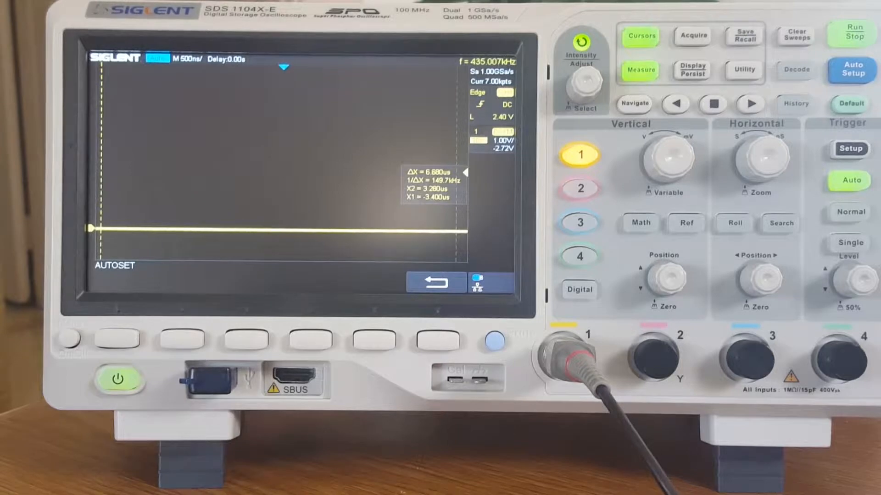
- Set the timebase to 10 ms/div with a −33 ms delay and arm a single capture
{"action": "left_click", "coordinate": [849, 244]}
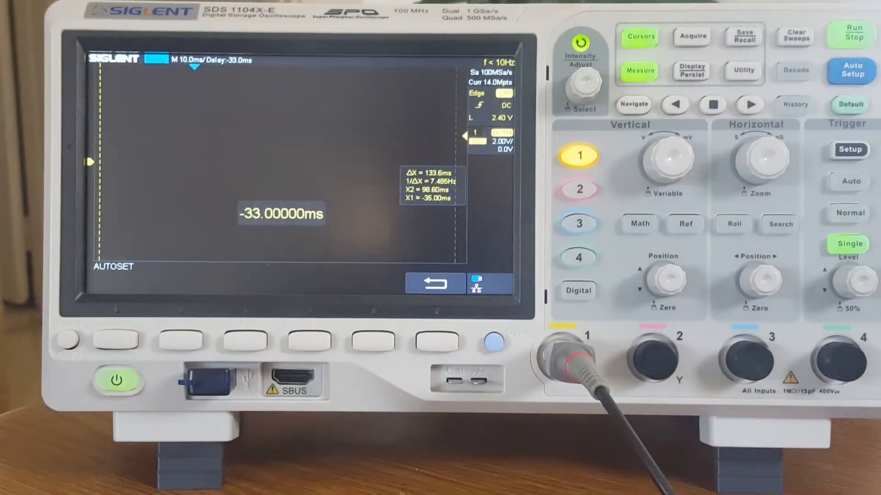
{"action": "left_click", "coordinate": [850, 36]}
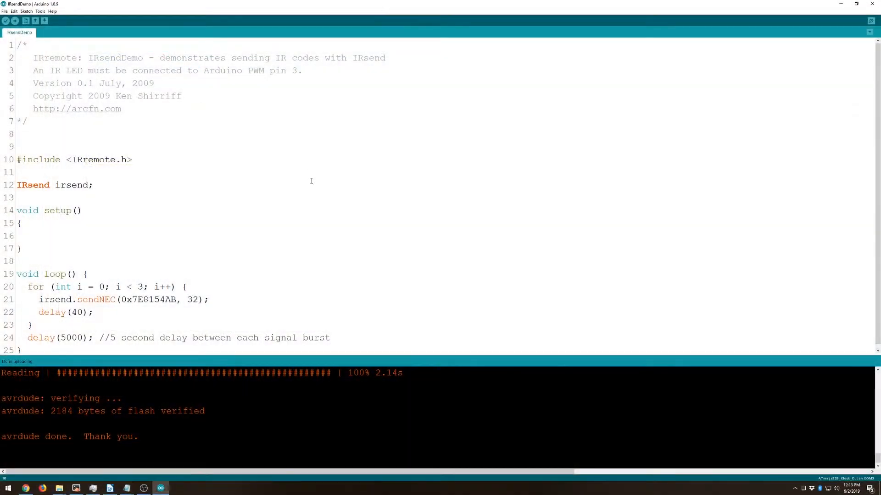
- Add OSCCAL= 0xC8; on the empty line inside setup() and highlight the OSCCAL register name
{"action": "left_click", "coordinate": [19, 235]}
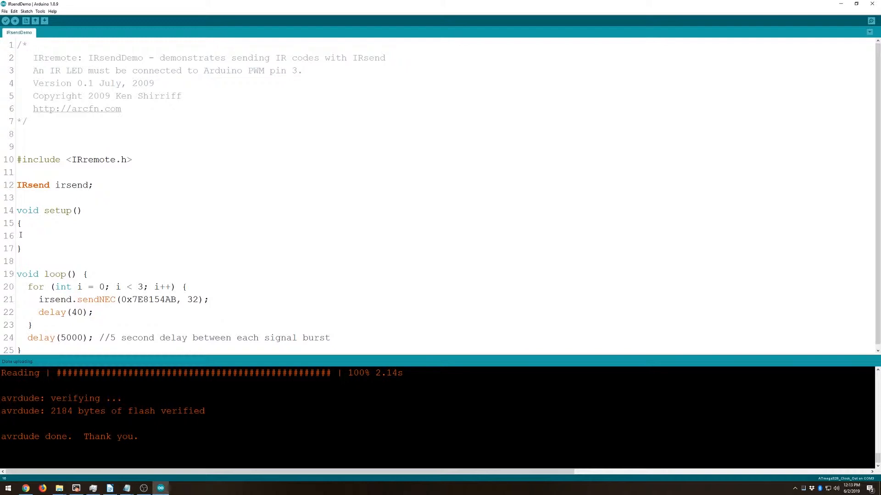
{"action": "type", "text": "OSCCAL= 0xC8;"}
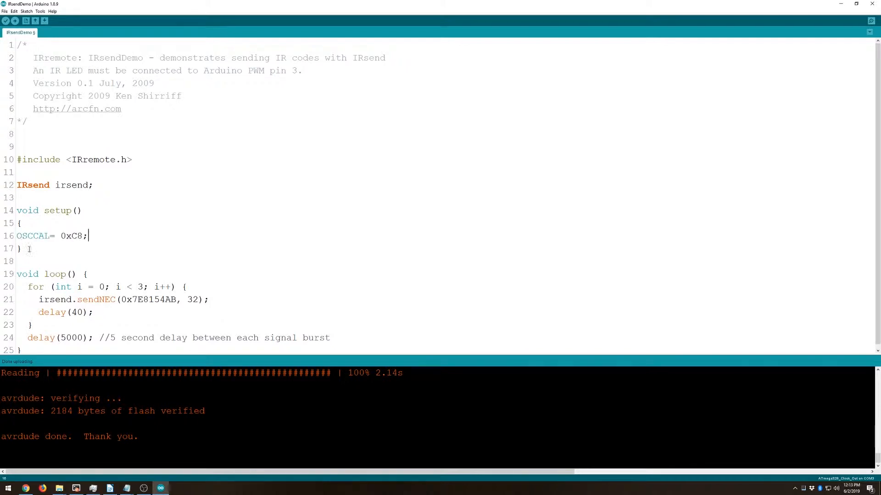
{"action": "double_click", "coordinate": [32, 236]}
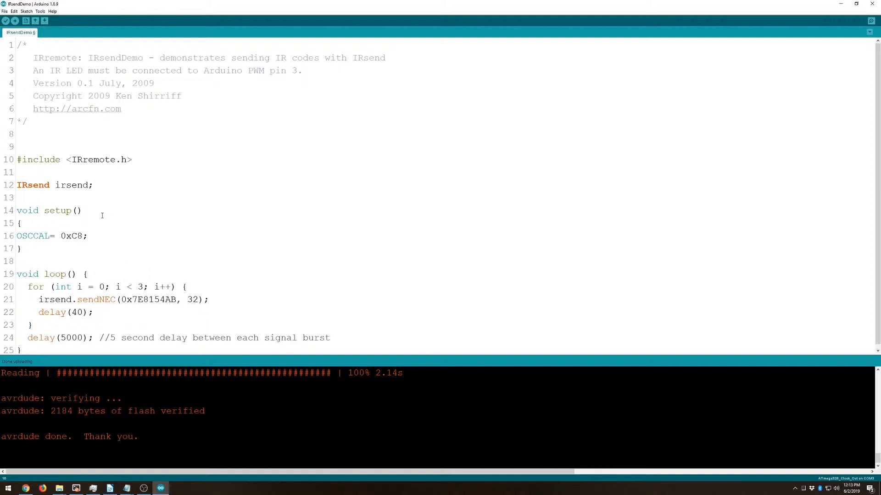
{"action": "left_click", "coordinate": [14, 21]}
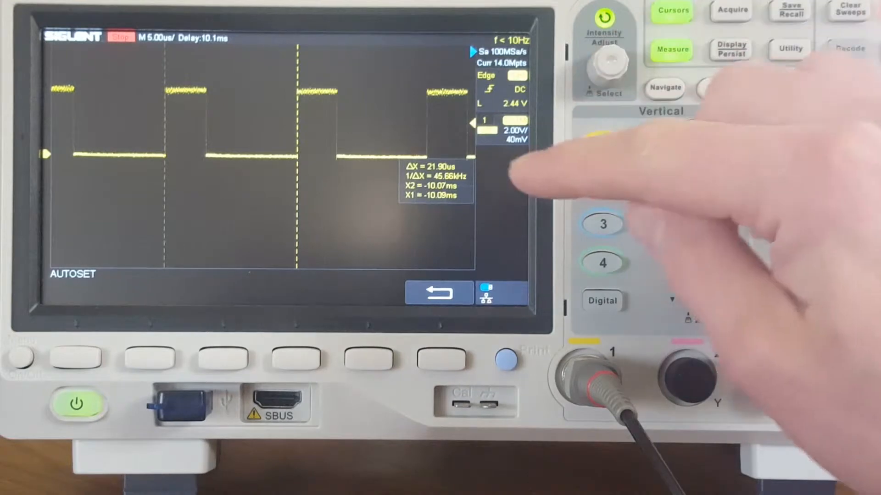
- Freeze the IR carrier waveform and read one period as 21.90 µs, about 45.66 kHz
{"action": "left_click", "coordinate": [603, 146]}
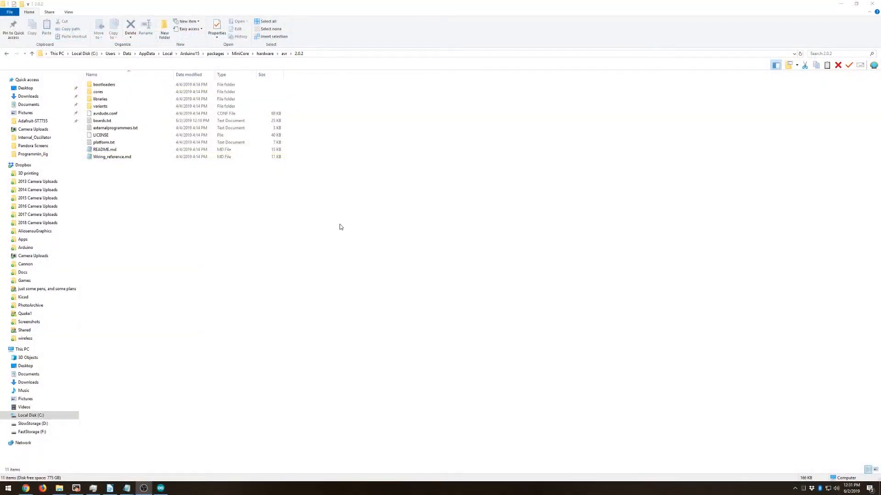
- Select boards.txt and reveal the MiniCore avr 2.0.2 folder's full path in the address bar
{"action": "left_click", "coordinate": [101, 121]}
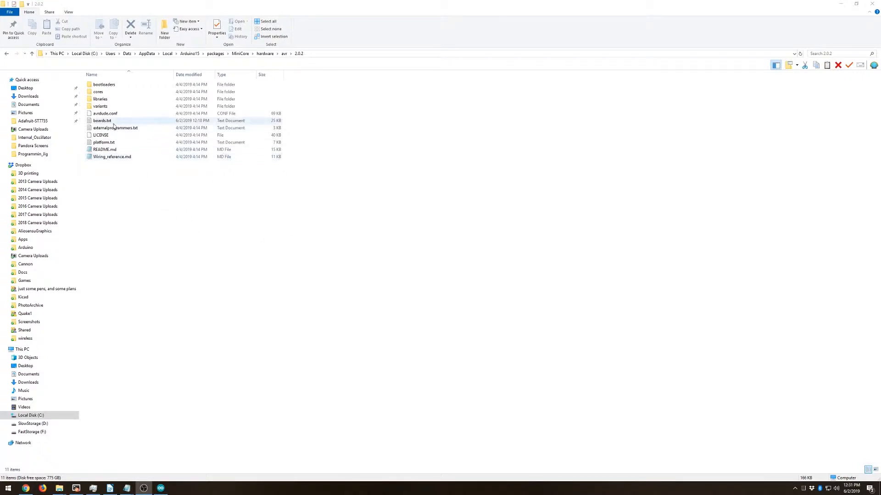
{"action": "left_click", "coordinate": [105, 112]}
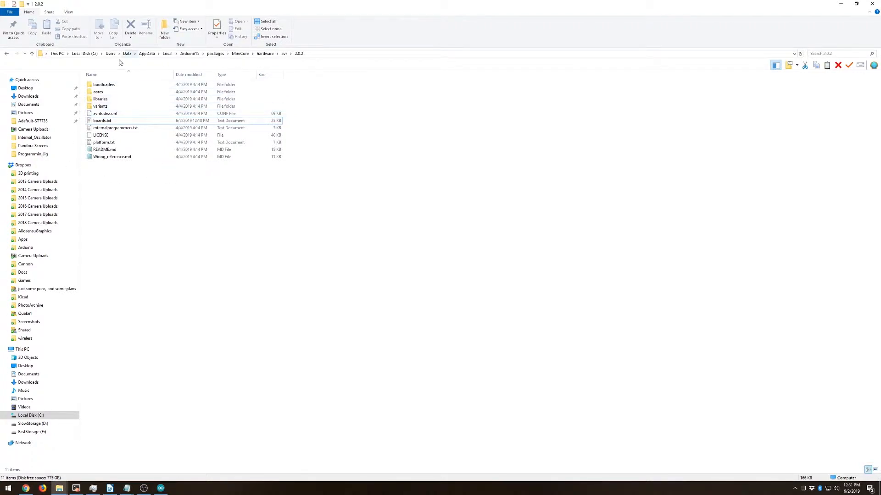
{"action": "left_click", "coordinate": [112, 53]}
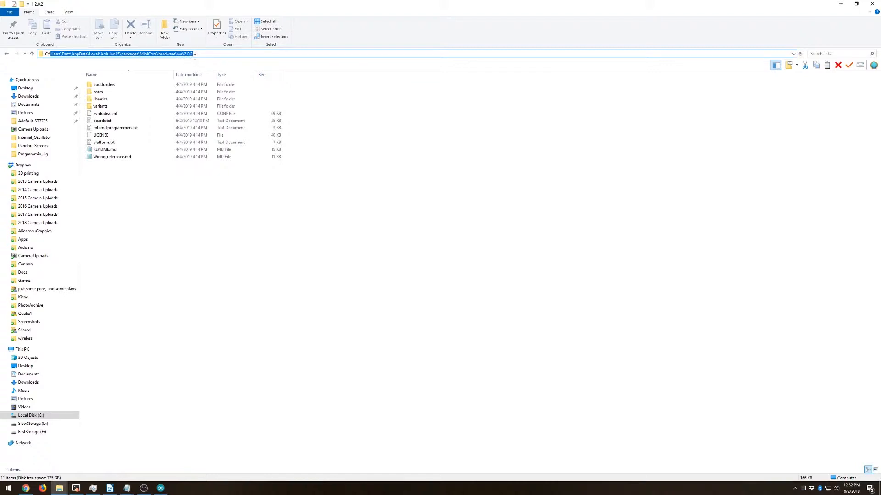
{"action": "mouse_move", "coordinate": [396, 242]}
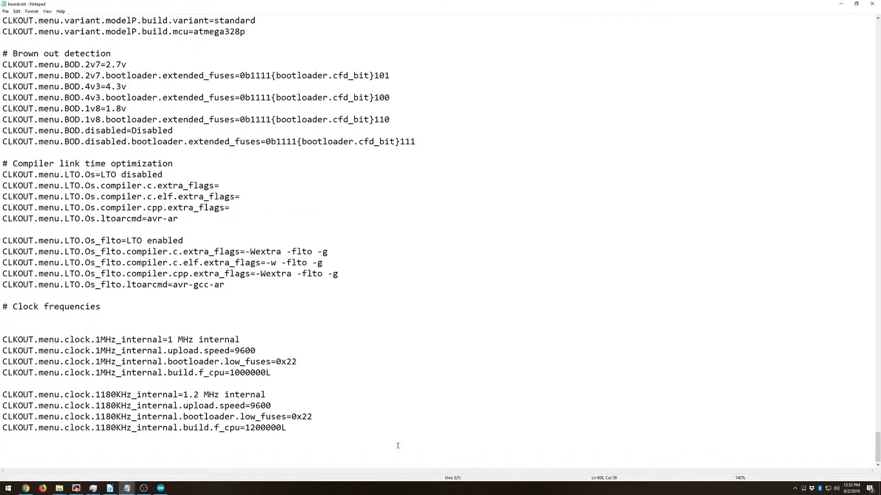
{"action": "left_click_drag", "start_coordinate": [2, 328], "coordinate": [270, 373]}
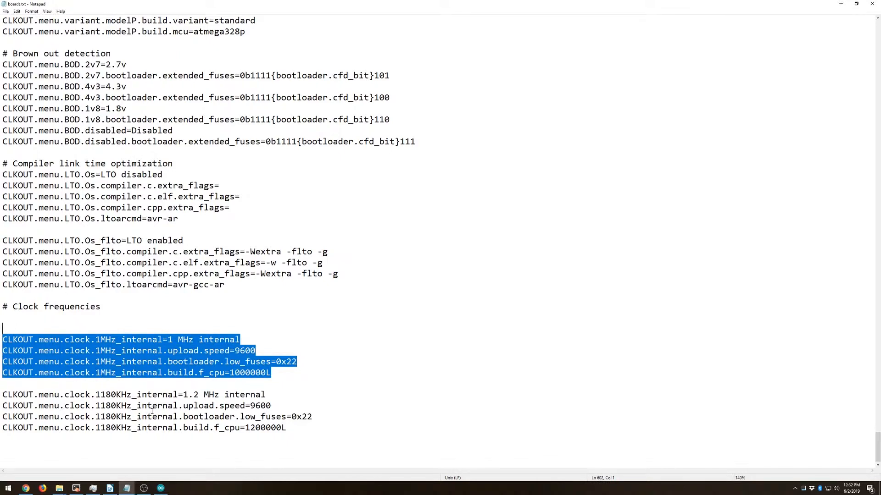
{"action": "double_click", "coordinate": [211, 372]}
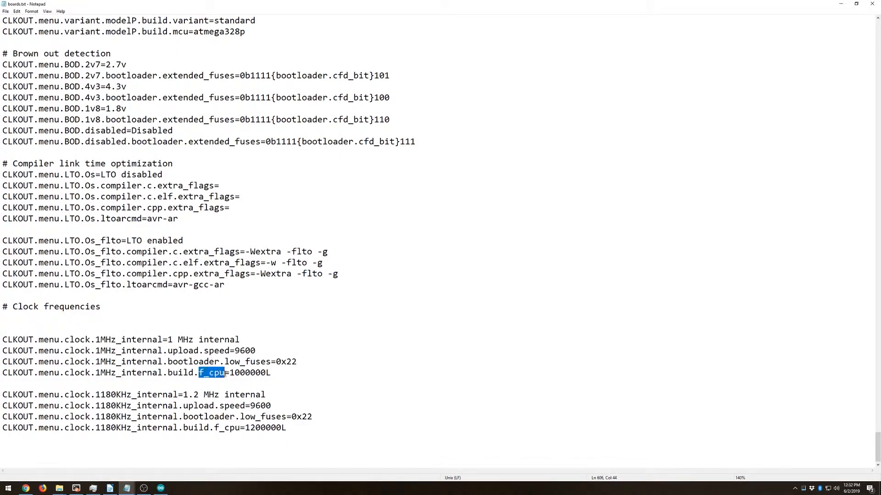
{"action": "double_click", "coordinate": [247, 372]}
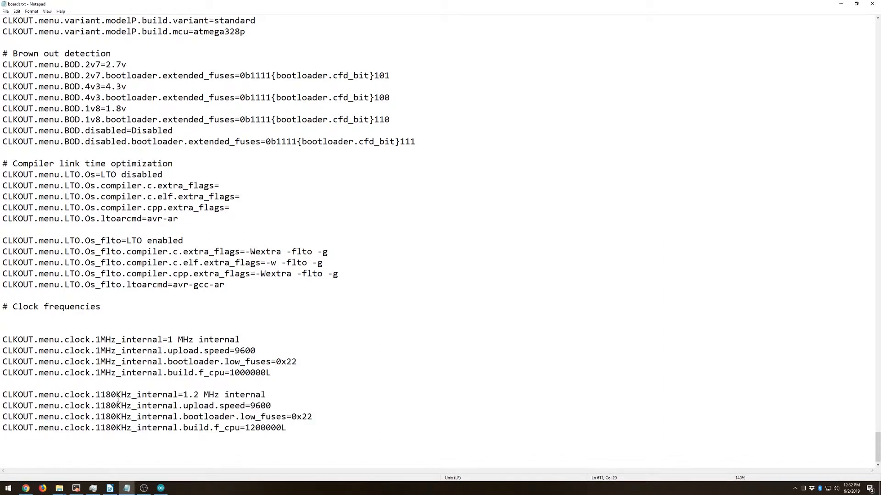
- Highlight the 1.2 MHz internal clock label and its f_cpu 1200000L line in boards.txt
{"action": "double_click", "coordinate": [105, 395]}
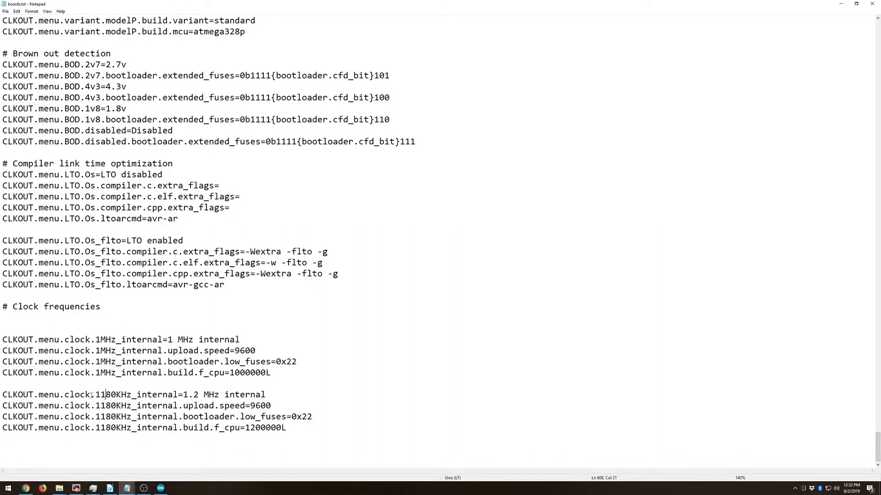
{"action": "double_click", "coordinate": [104, 394]}
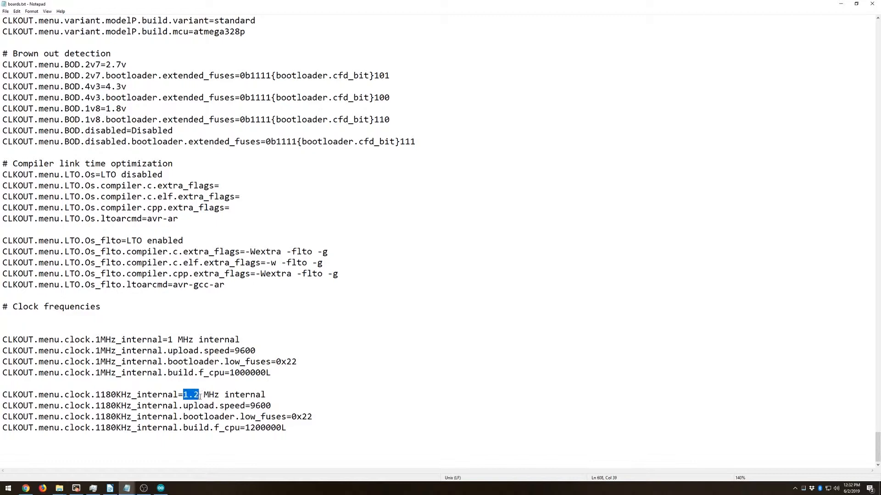
{"action": "mouse_move", "coordinate": [134, 406]}
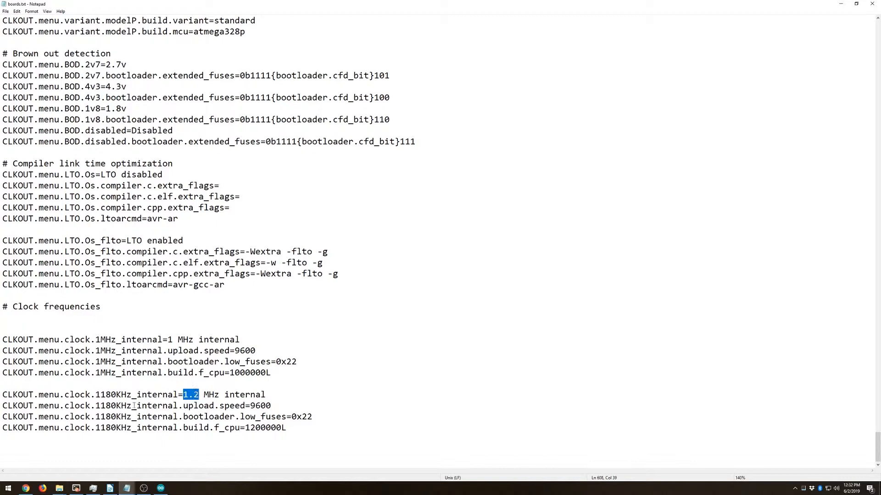
{"action": "double_click", "coordinate": [106, 395]}
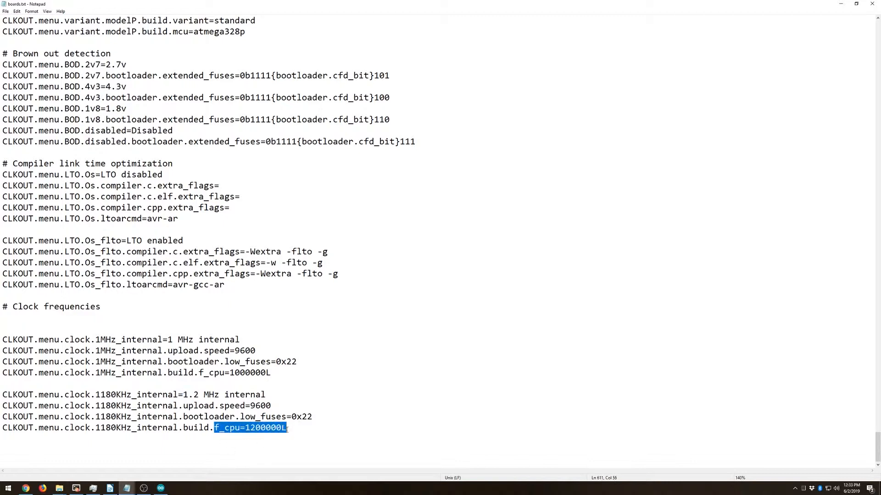
{"action": "left_click", "coordinate": [246, 427]}
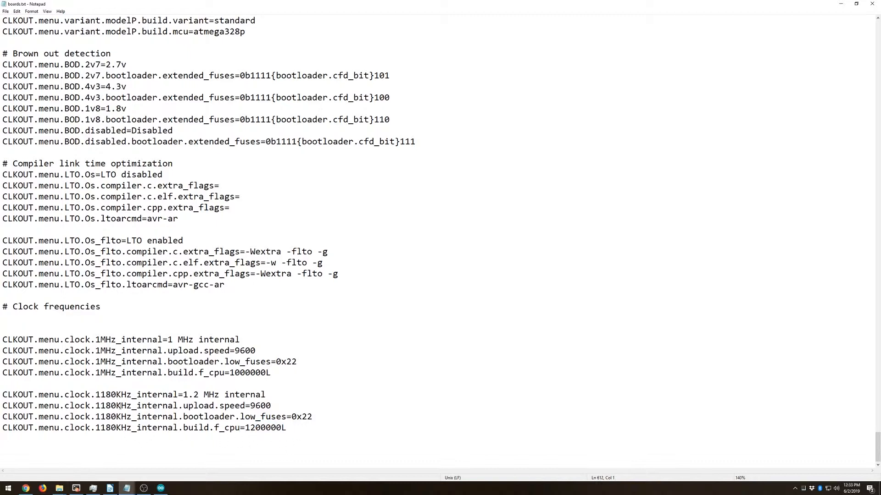
{"action": "mouse_move", "coordinate": [259, 434]}
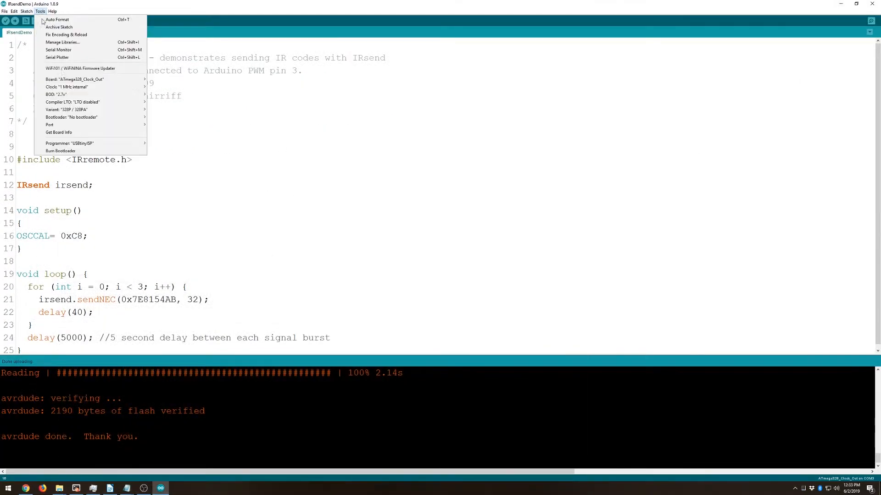
{"action": "mouse_move", "coordinate": [74, 79]}
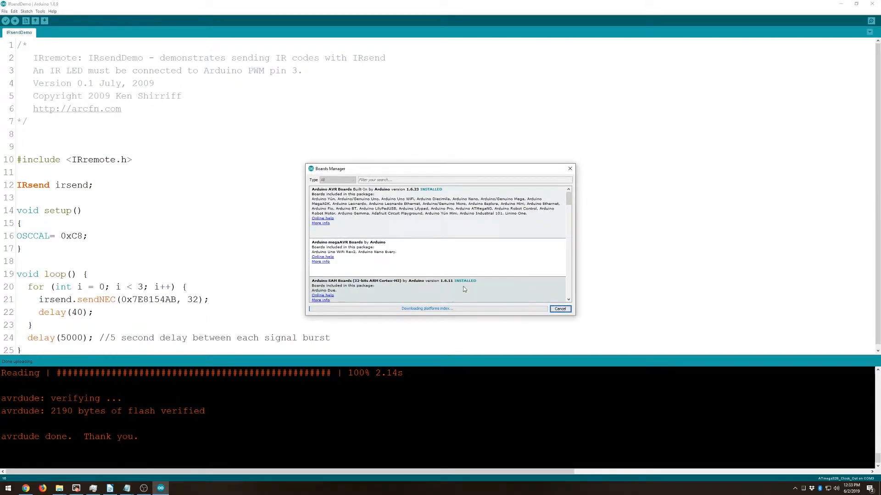
{"action": "mouse_move", "coordinate": [378, 306]}
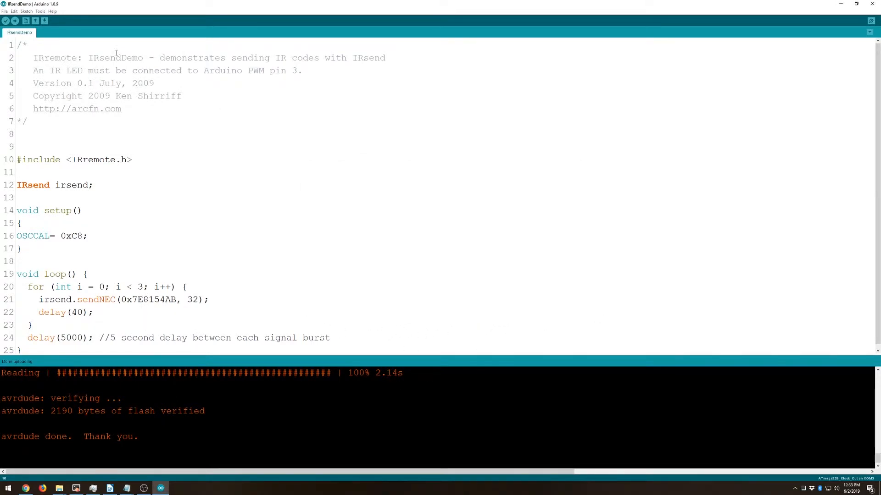
- Choose the 1.2 MHz internal clock in the Tools board options
{"action": "left_click", "coordinate": [40, 11]}
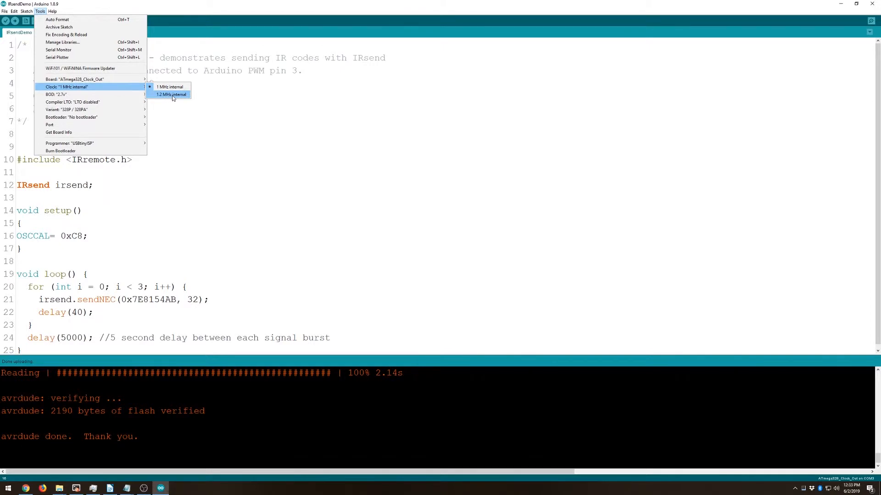
{"action": "left_click", "coordinate": [172, 95]}
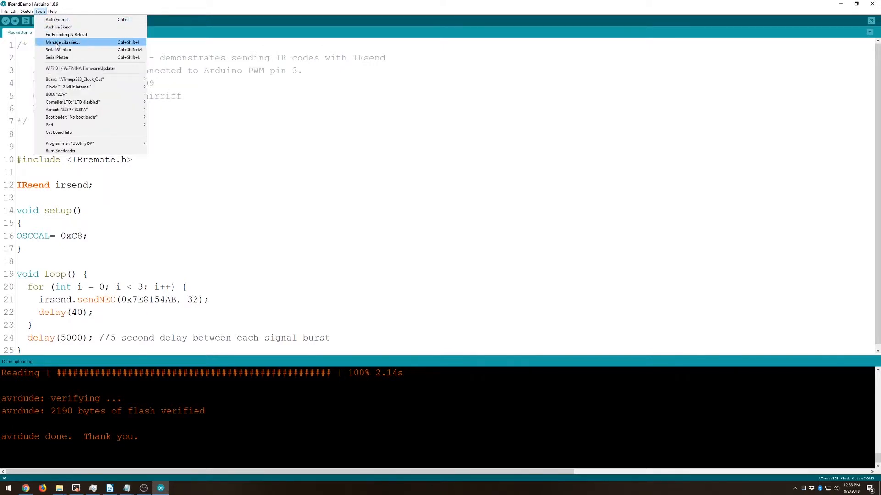
{"action": "mouse_move", "coordinate": [79, 116]}
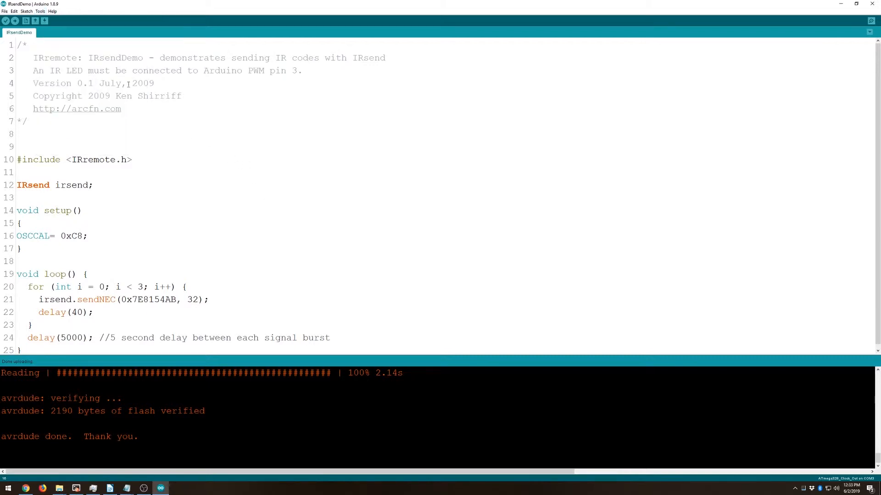
- Burn the bootloader for the 1.2 MHz fuses, then upload the sketch using the programmer
{"action": "left_click", "coordinate": [39, 11]}
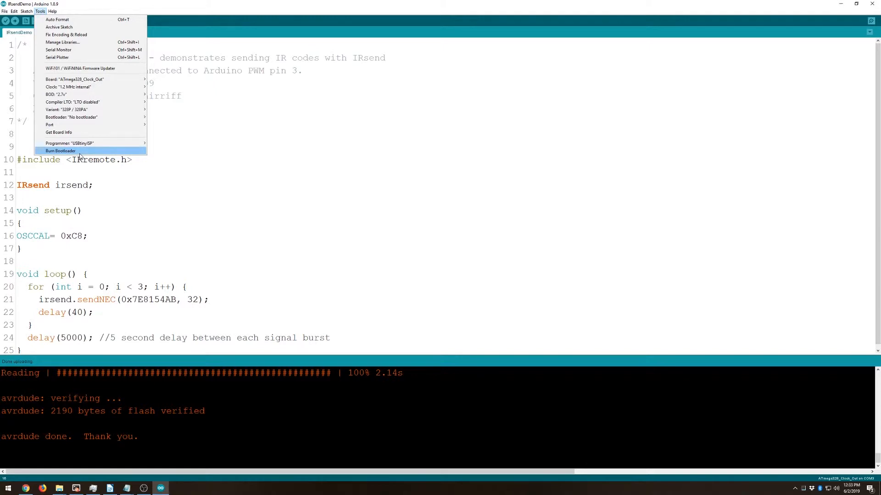
{"action": "left_click", "coordinate": [60, 150]}
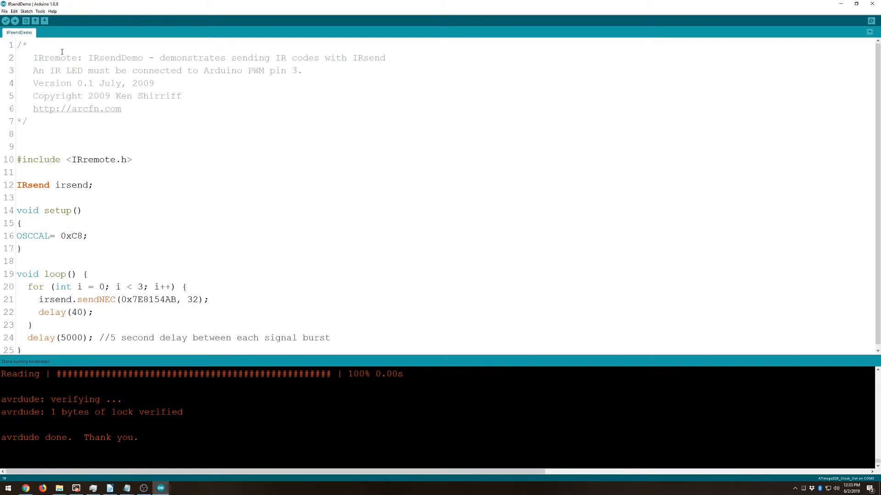
{"action": "mouse_move", "coordinate": [15, 22]}
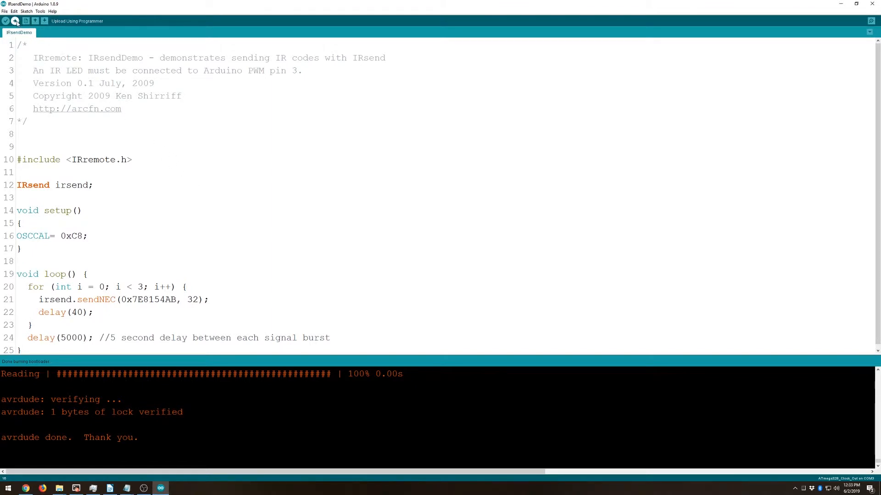
{"action": "left_click", "coordinate": [5, 21]}
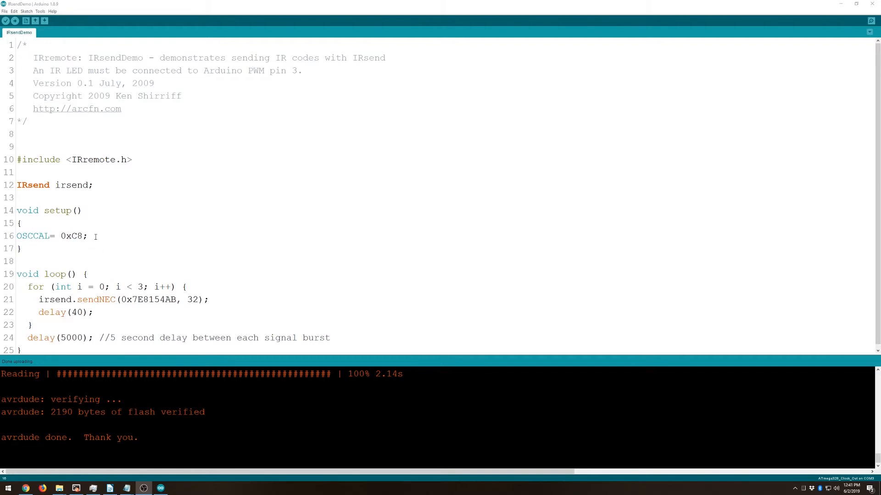
{"action": "triple_click", "coordinate": [50, 236]}
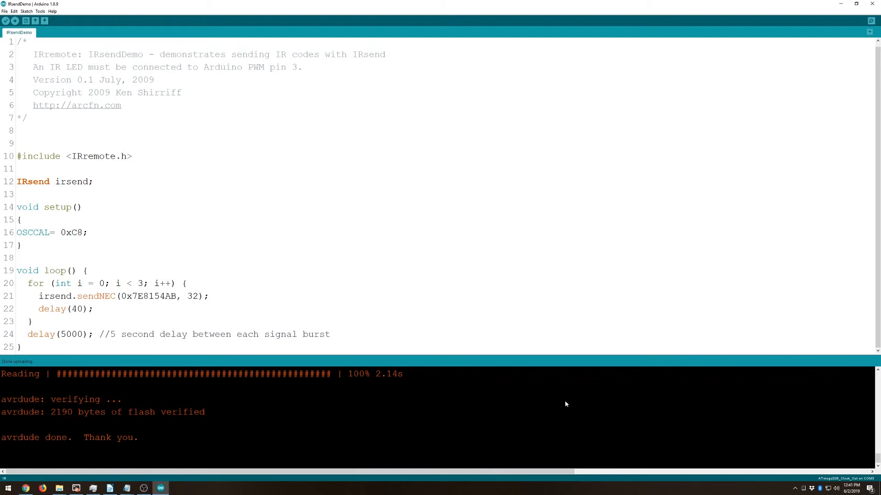
{"action": "mouse_move", "coordinate": [616, 407]}
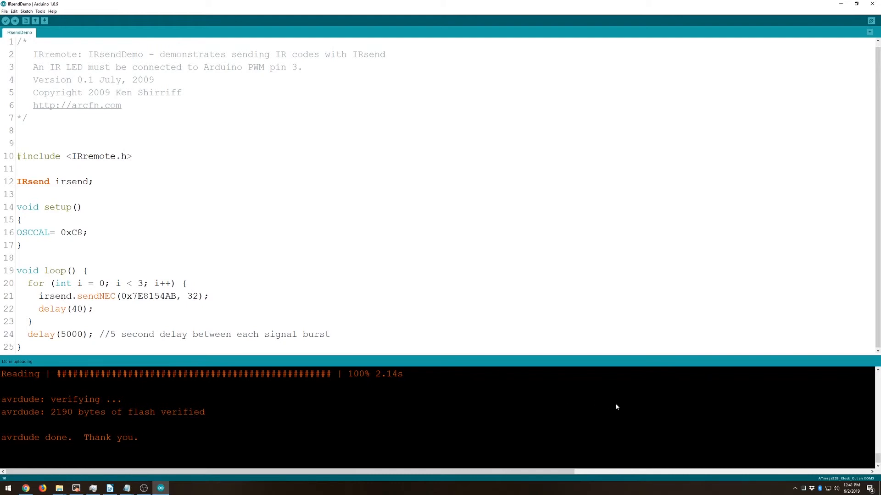
{"action": "mouse_move", "coordinate": [622, 402]}
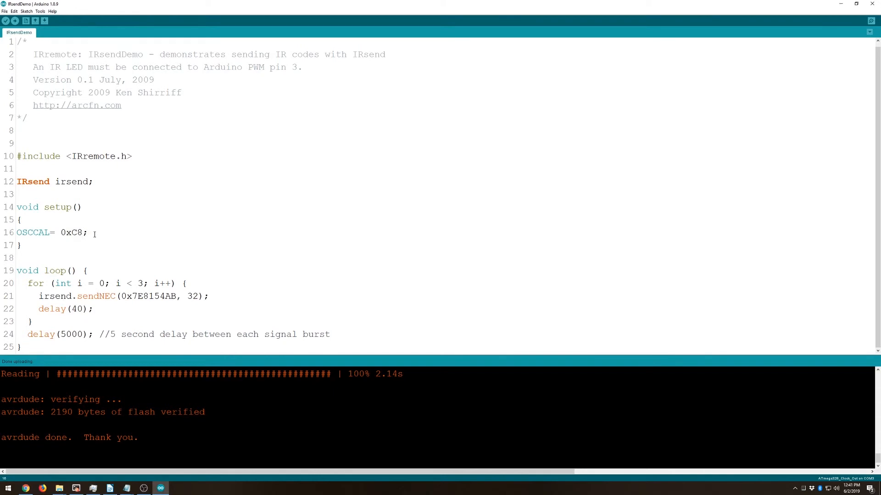
{"action": "mouse_move", "coordinate": [46, 112]}
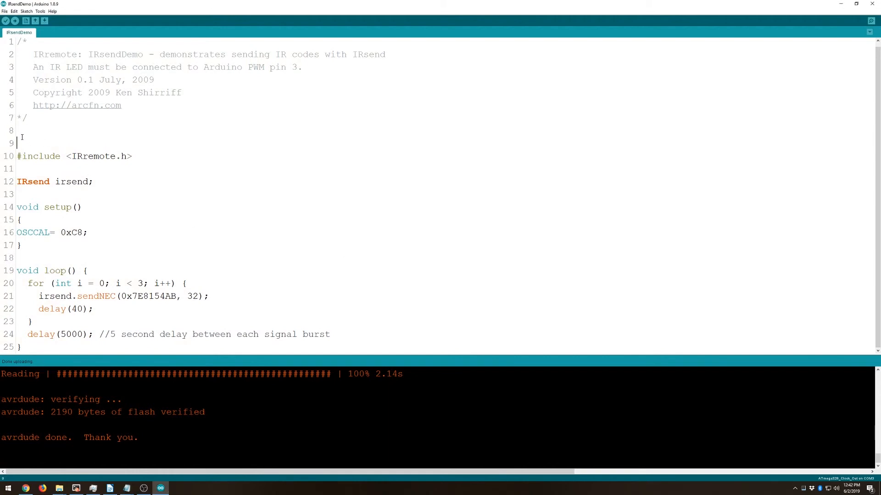
- Add the commented-out //#ifdef F_CPU block redefining F_CPU as 1182000L above the include
{"action": "type", "text": "//#ifdef F_CPU"}
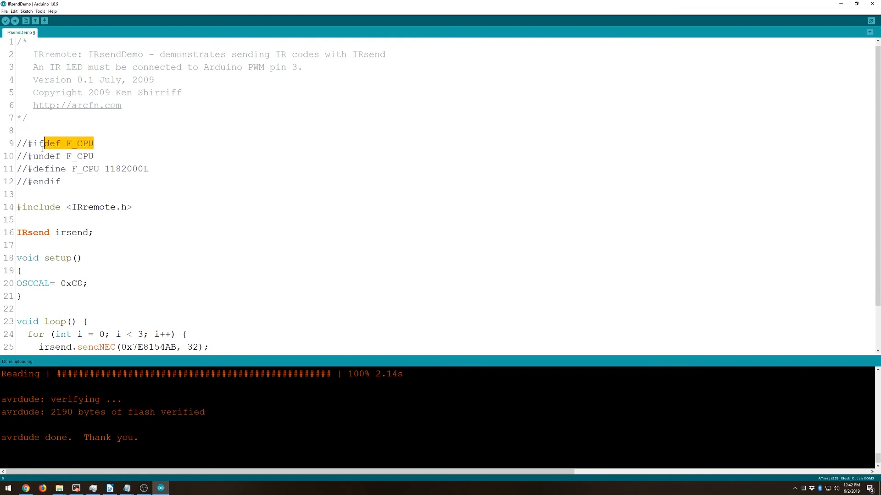
{"action": "left_click", "coordinate": [79, 156]}
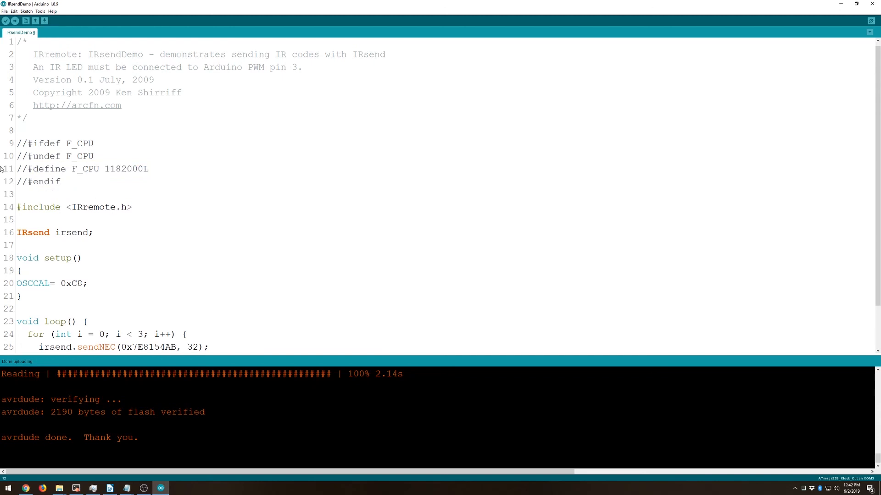
{"action": "mouse_move", "coordinate": [281, 165]}
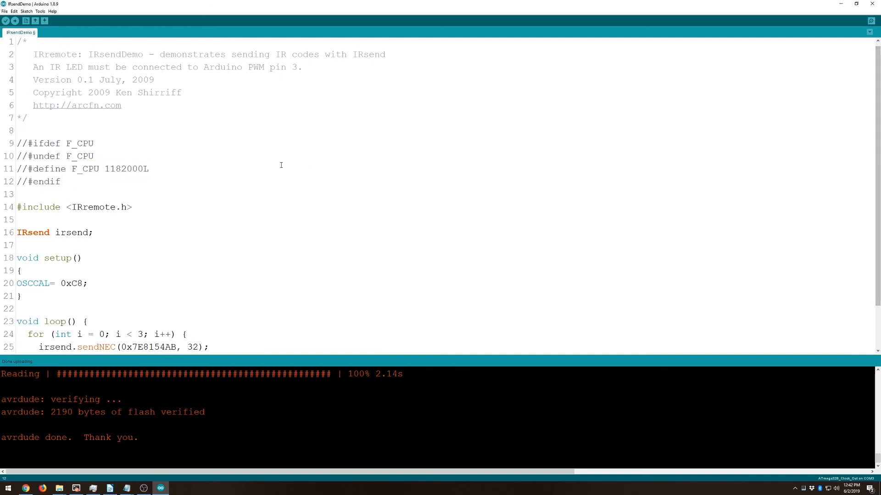